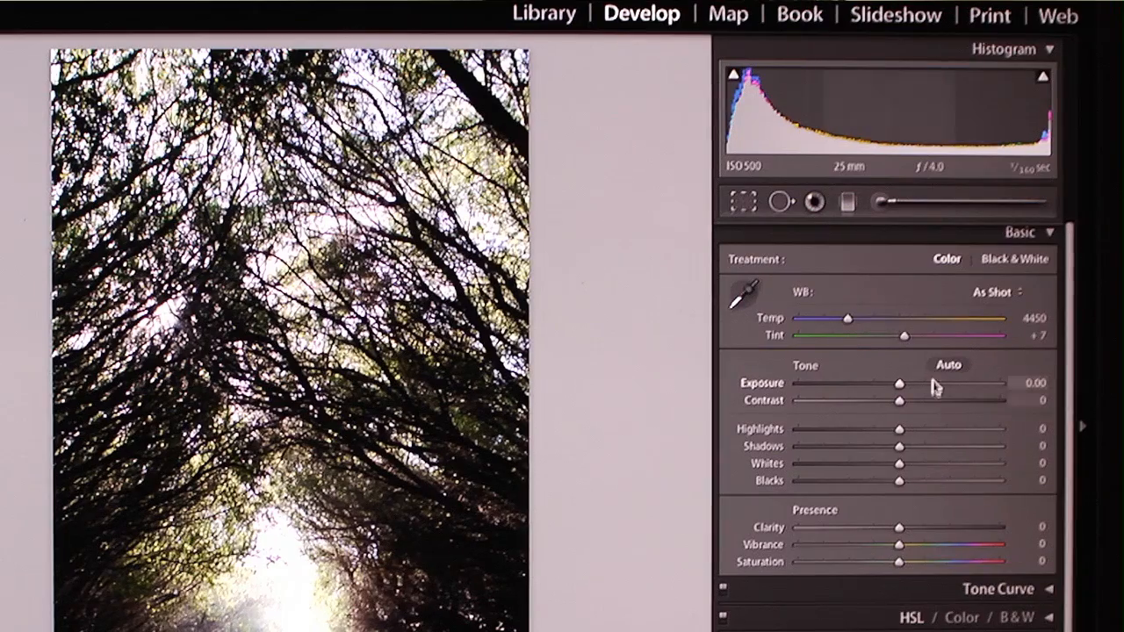
mouse_move(897, 383)
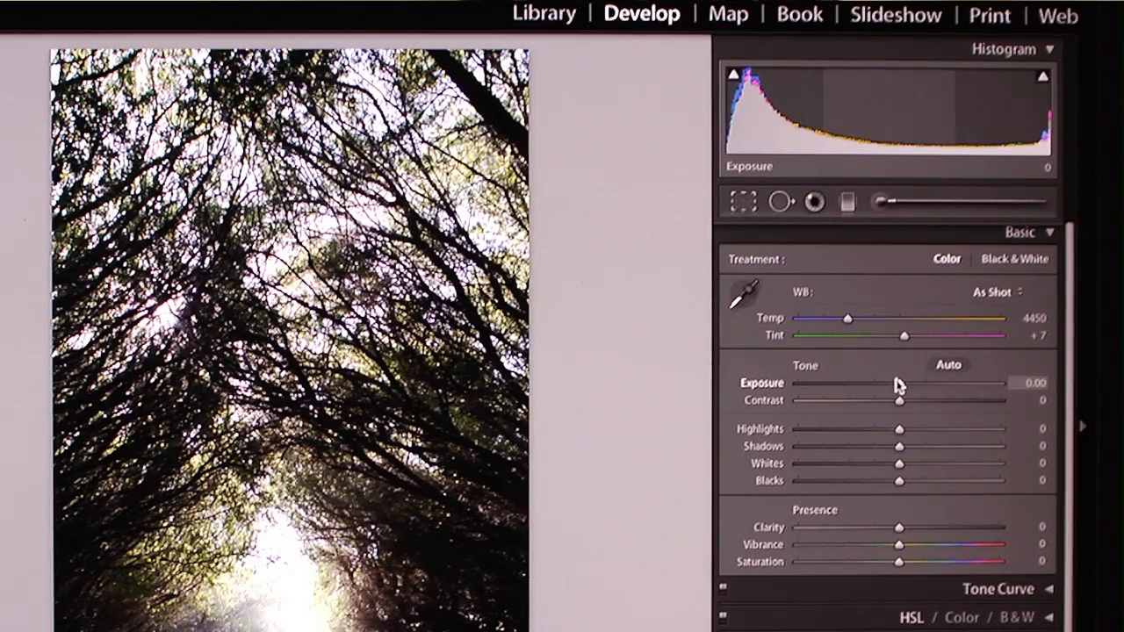
Step: Set Exposure to -0.90, Highlights to -40 and Shadows to +74 in the Basic panel
left_click_drag(899, 383, 893, 384)
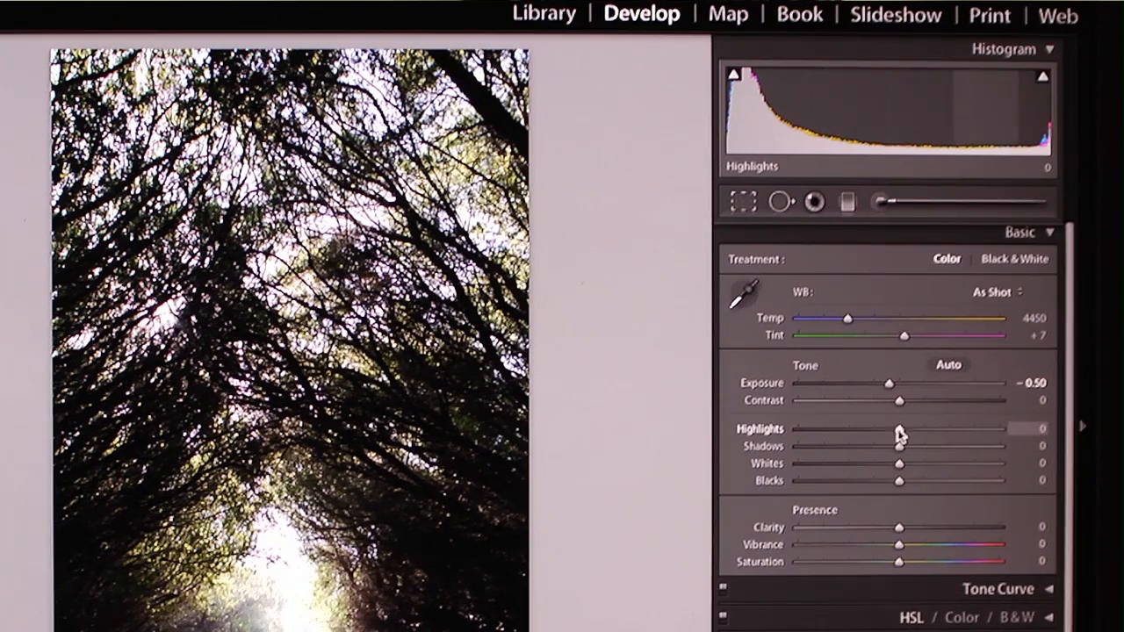
left_click_drag(898, 446, 951, 447)
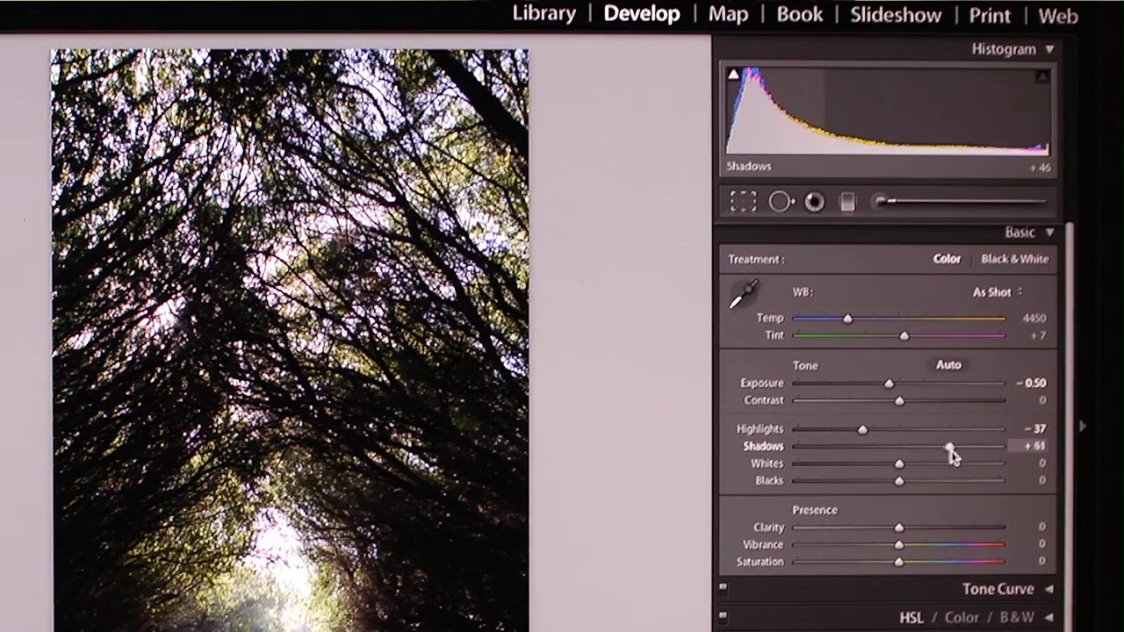
left_click_drag(948, 446, 975, 446)
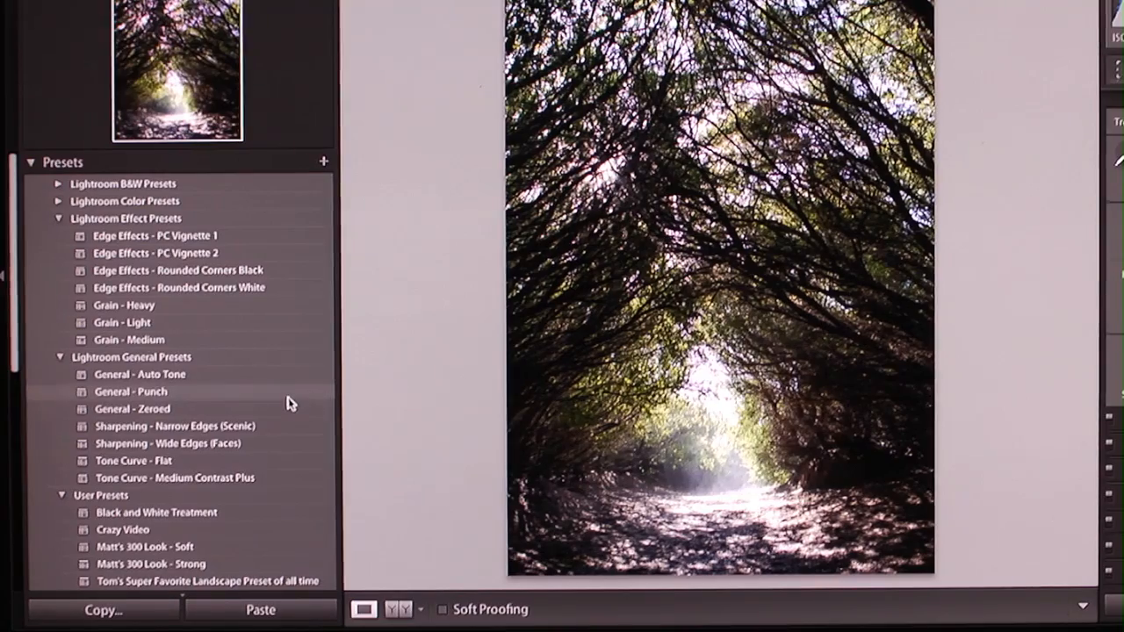
scroll("down", 3)
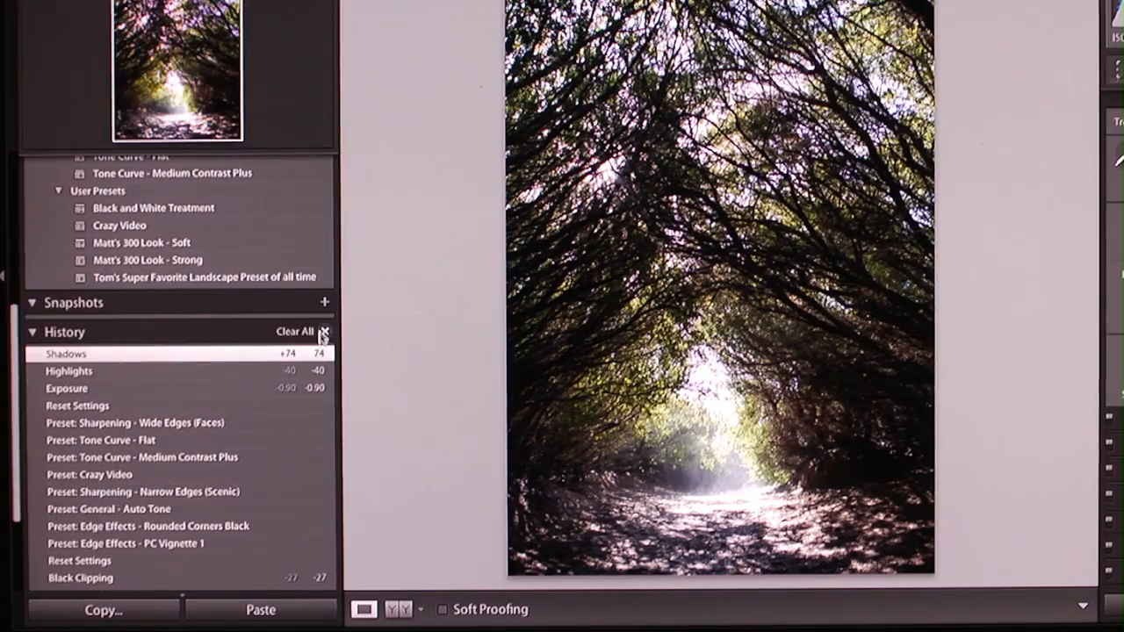
Step: Add a new snapshot named 'First Pass Edit' for the color edit
left_click(324, 302)
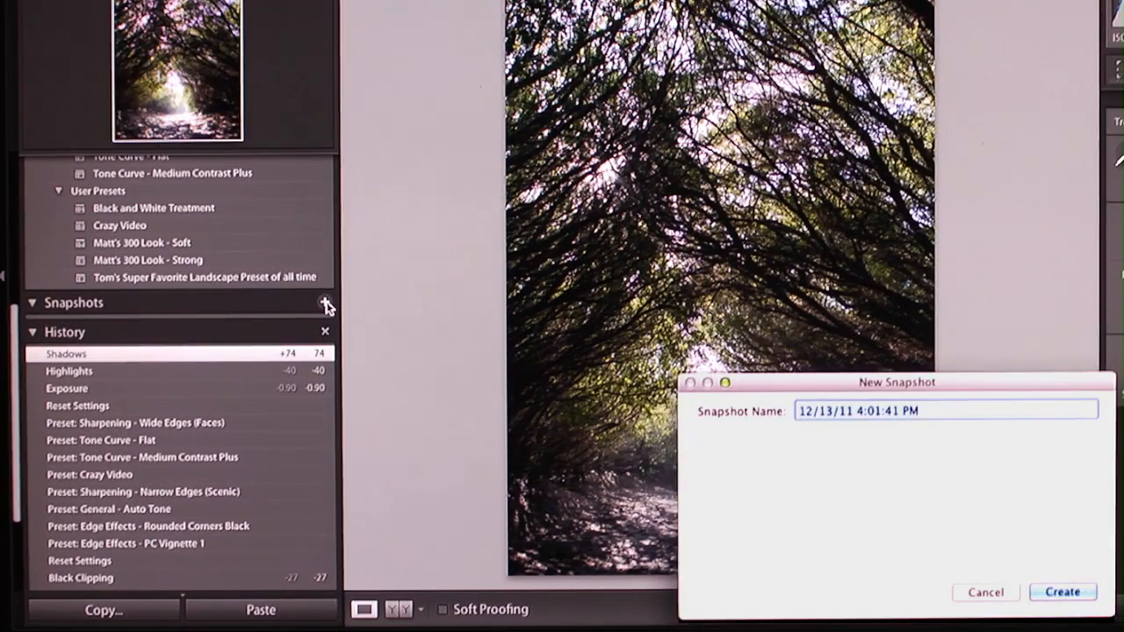
type("First Pass Edit")
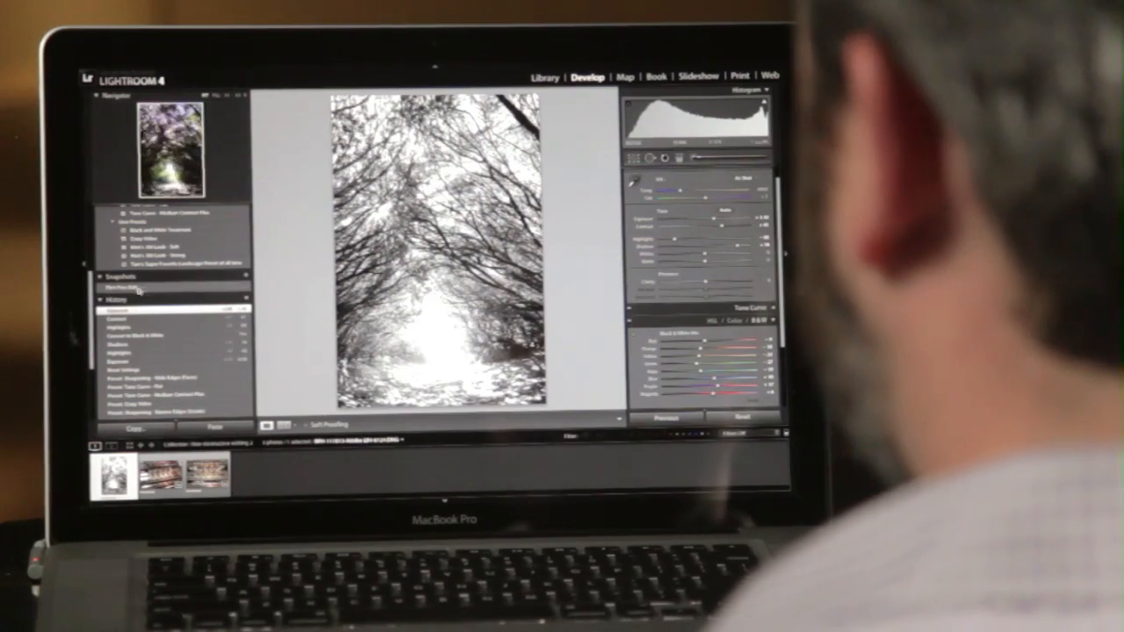
Step: Add a new snapshot named 'B&W' for the black-and-white version
left_click(243, 323)
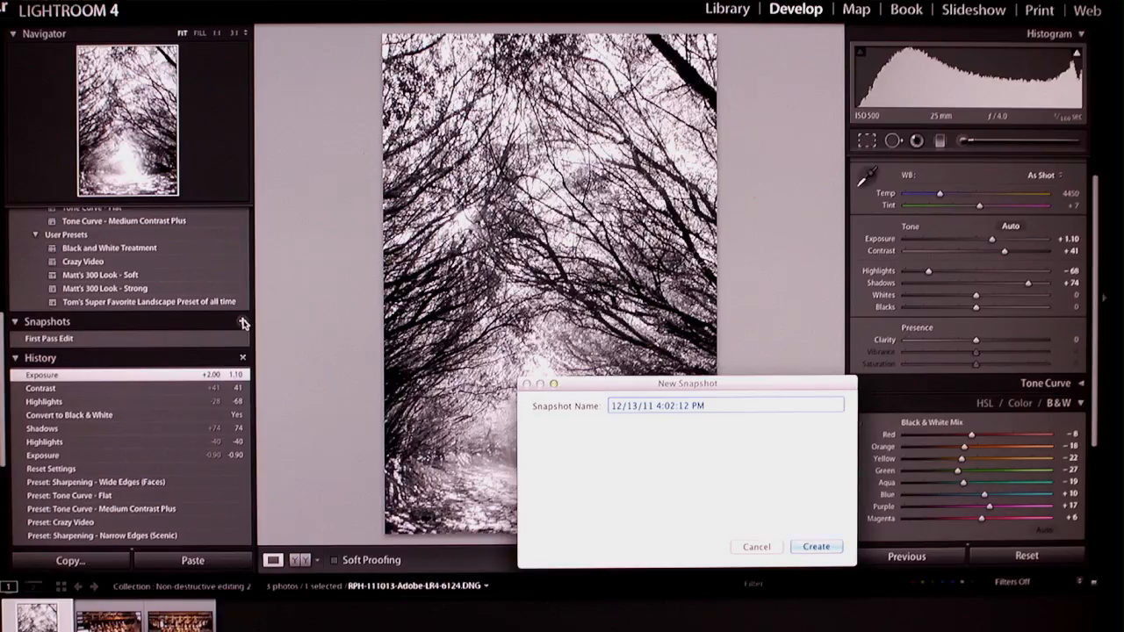
type("B&W")
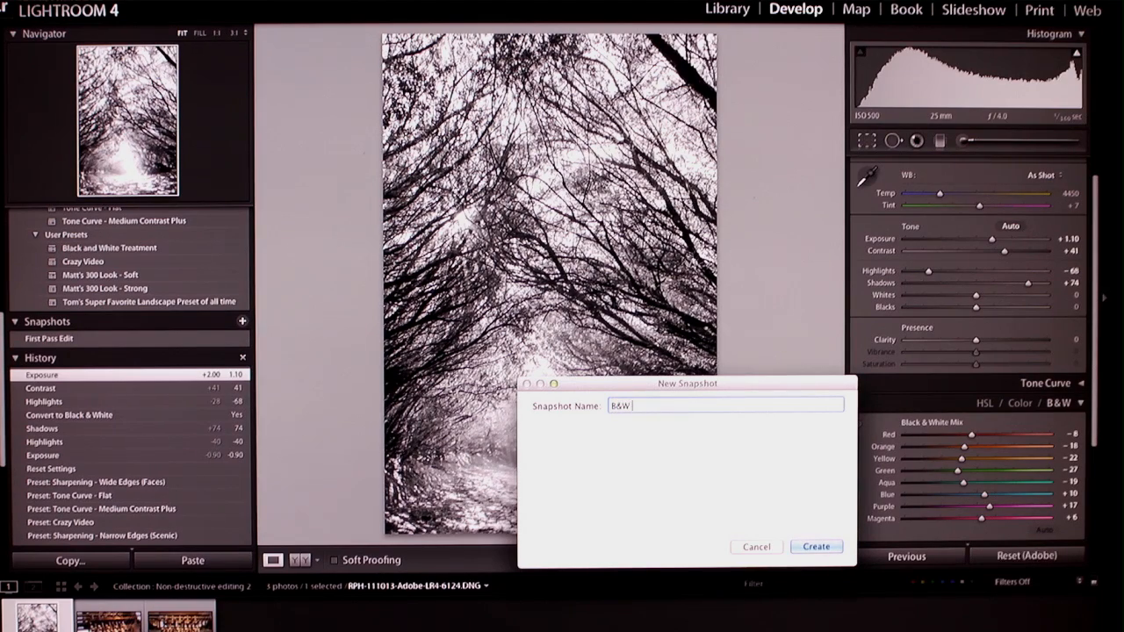